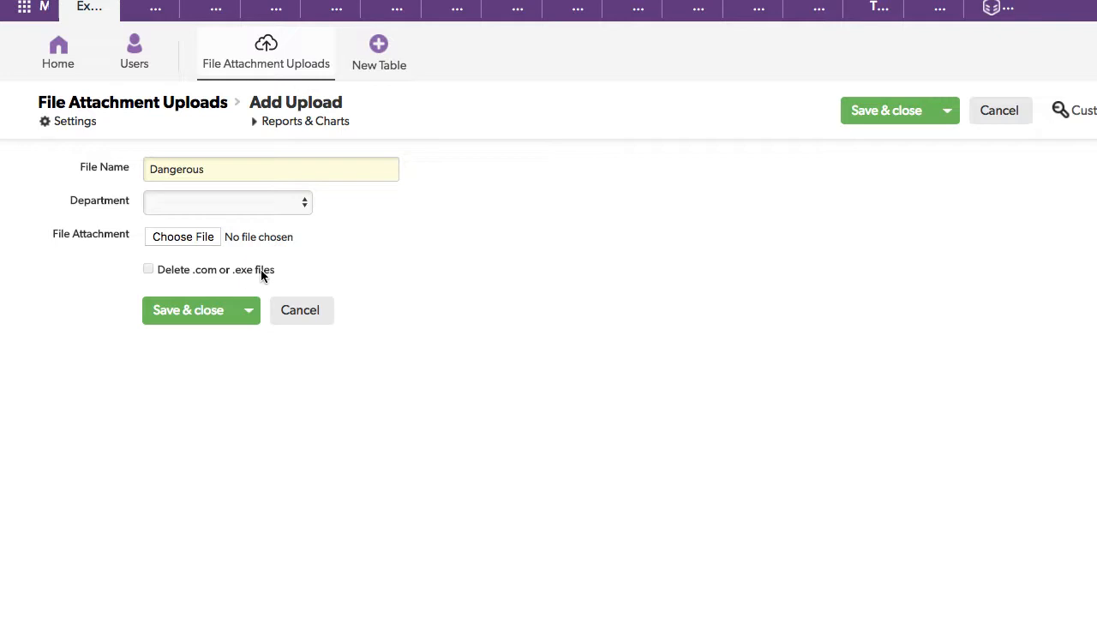
mouse_move(249, 169)
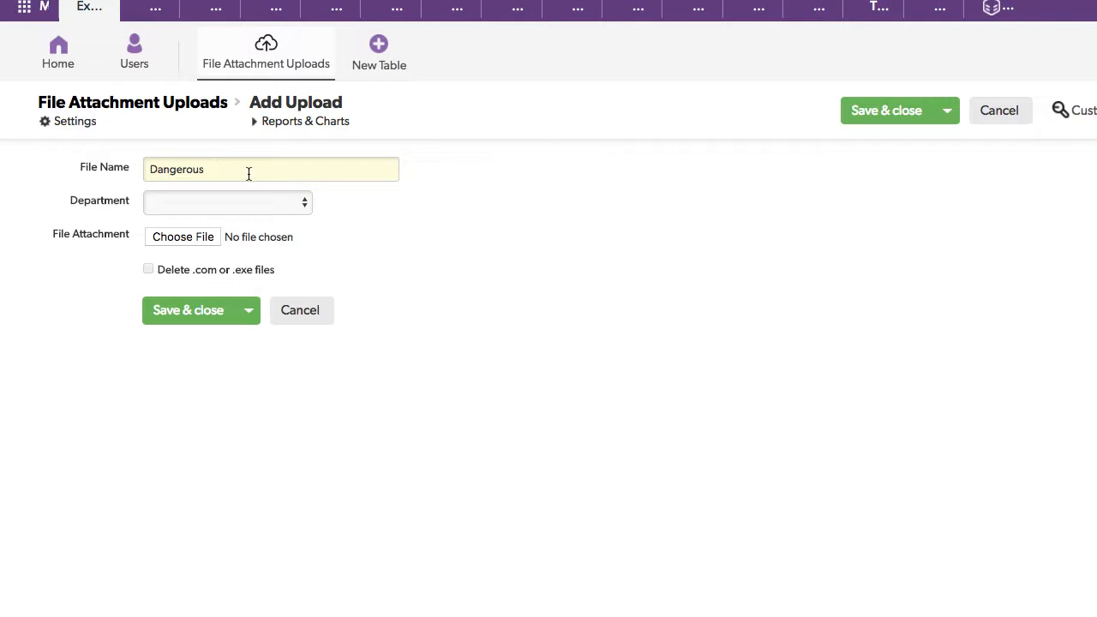
Name the new upload 'Dangerous File' and set its Department to Marketing.
type("File")
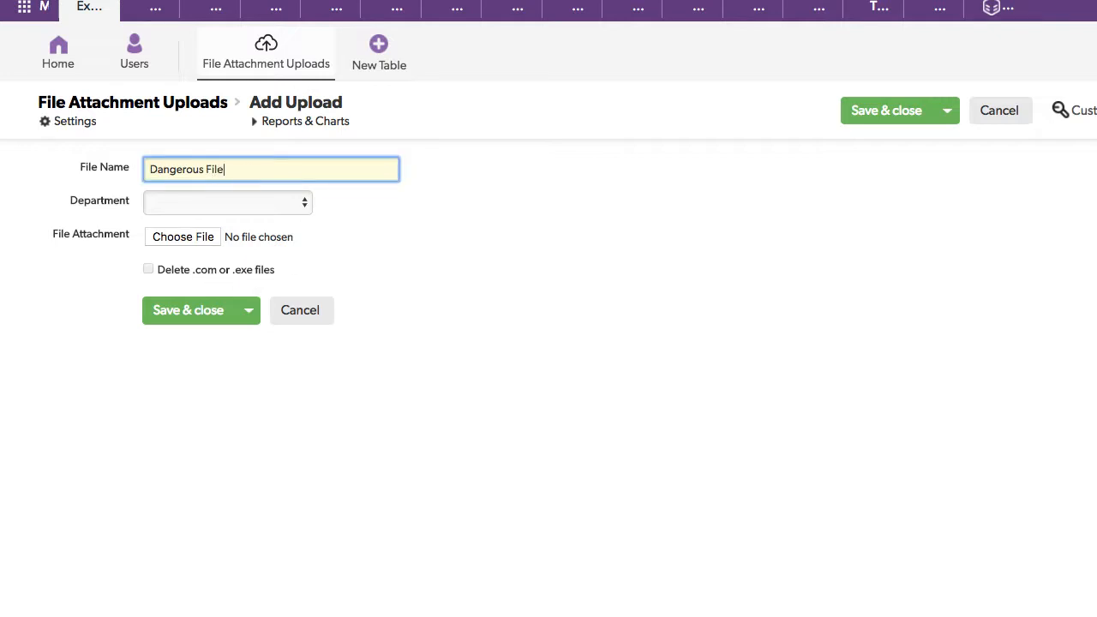
left_click(226, 202)
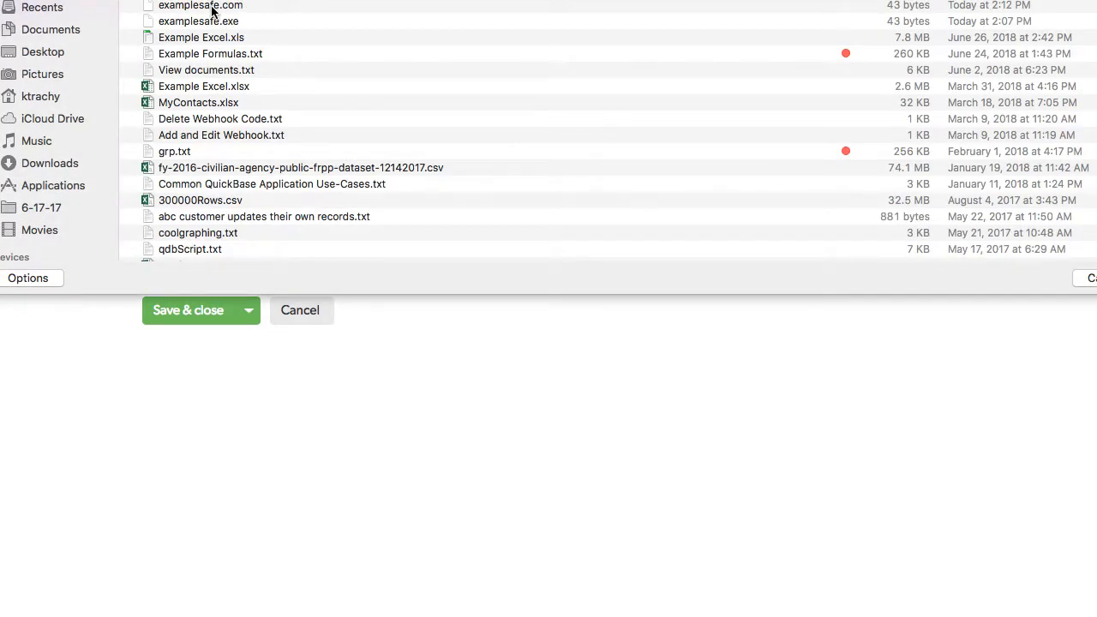
left_click(201, 6)
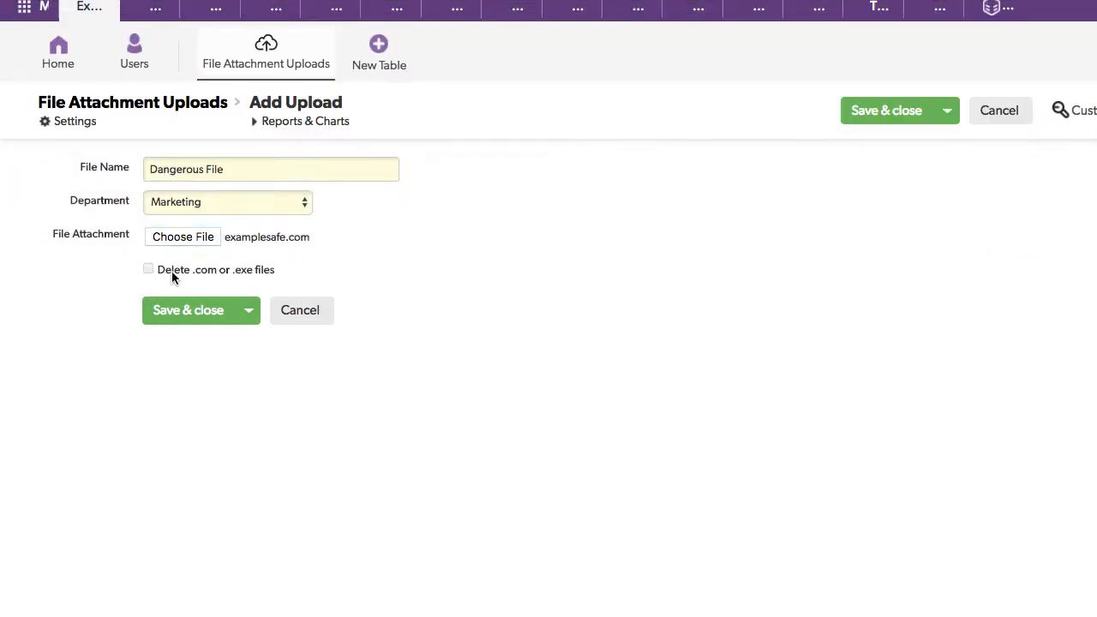
left_click(257, 237)
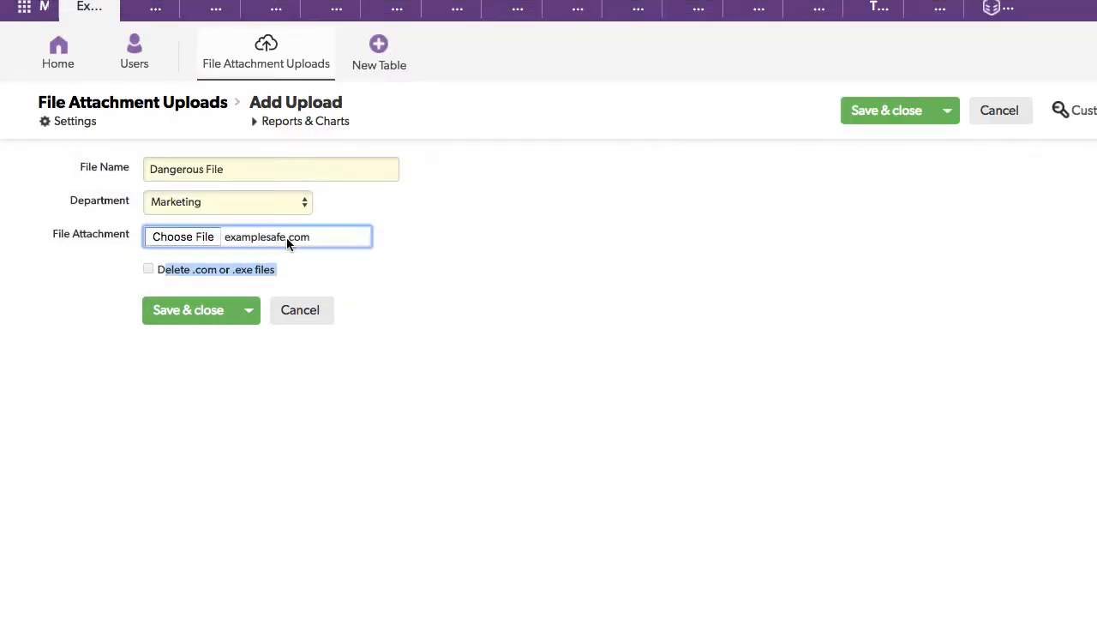
Attach the examplesafe.com file to the upload.
left_click(182, 236)
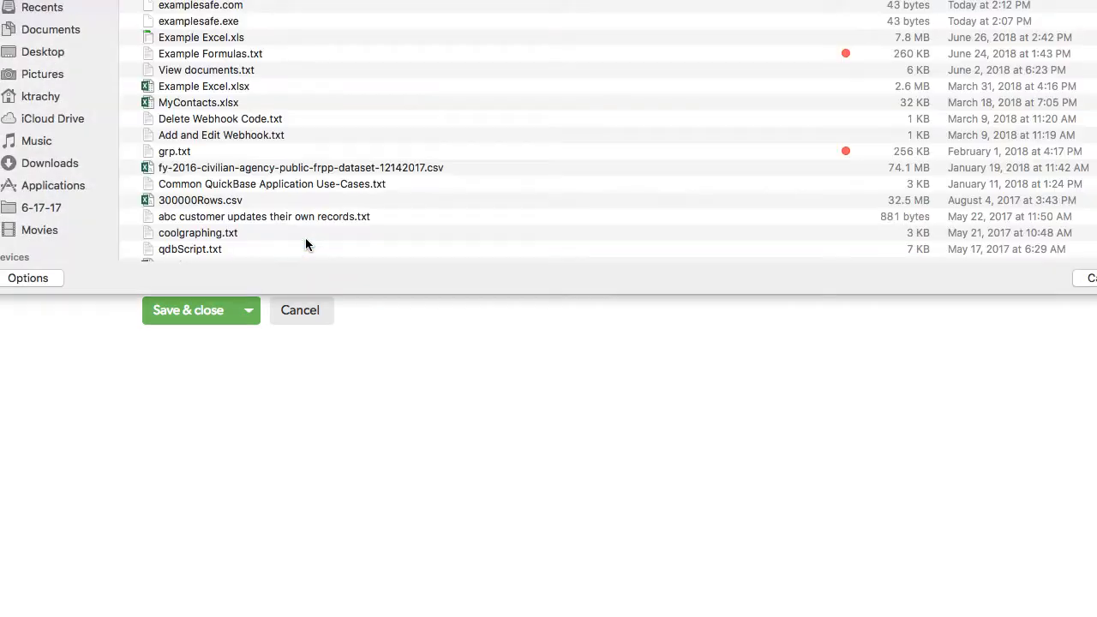
mouse_move(168, 18)
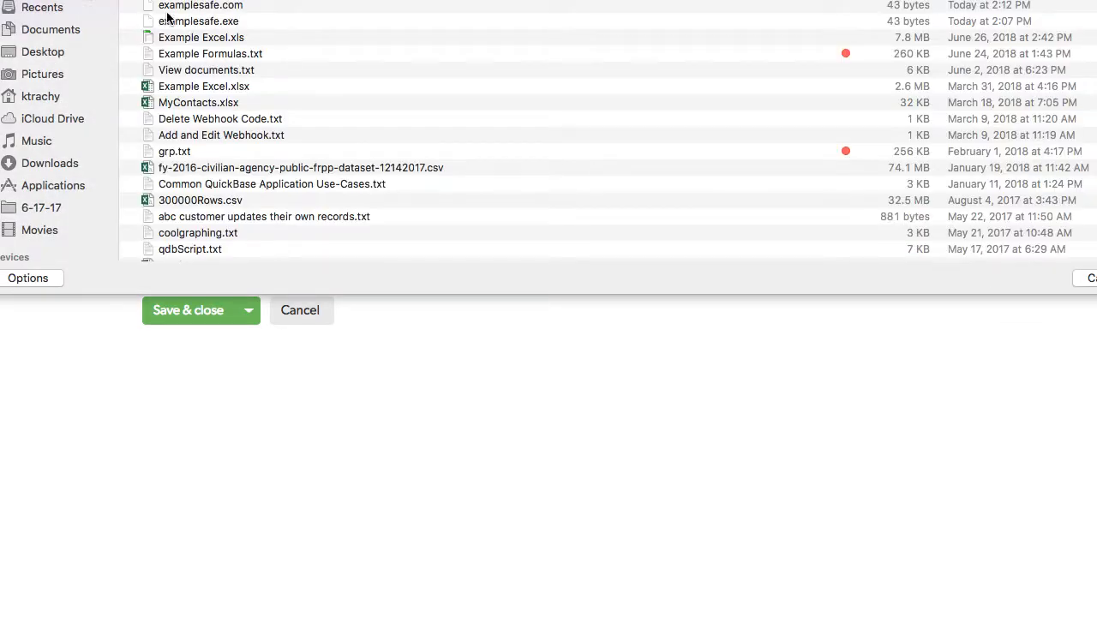
left_click(201, 7)
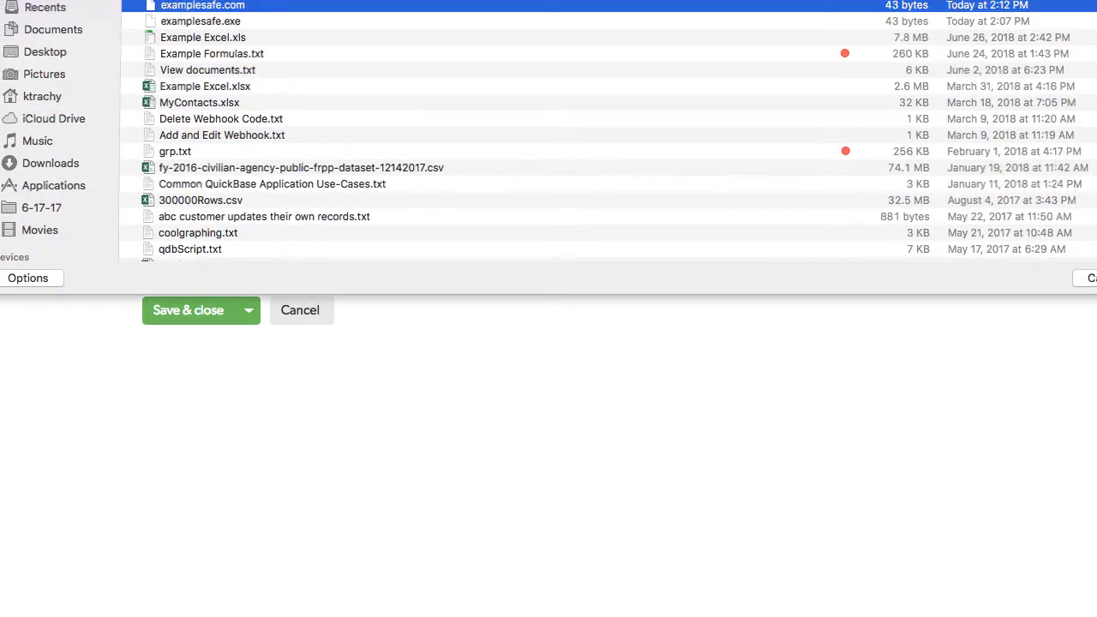
left_click(202, 7)
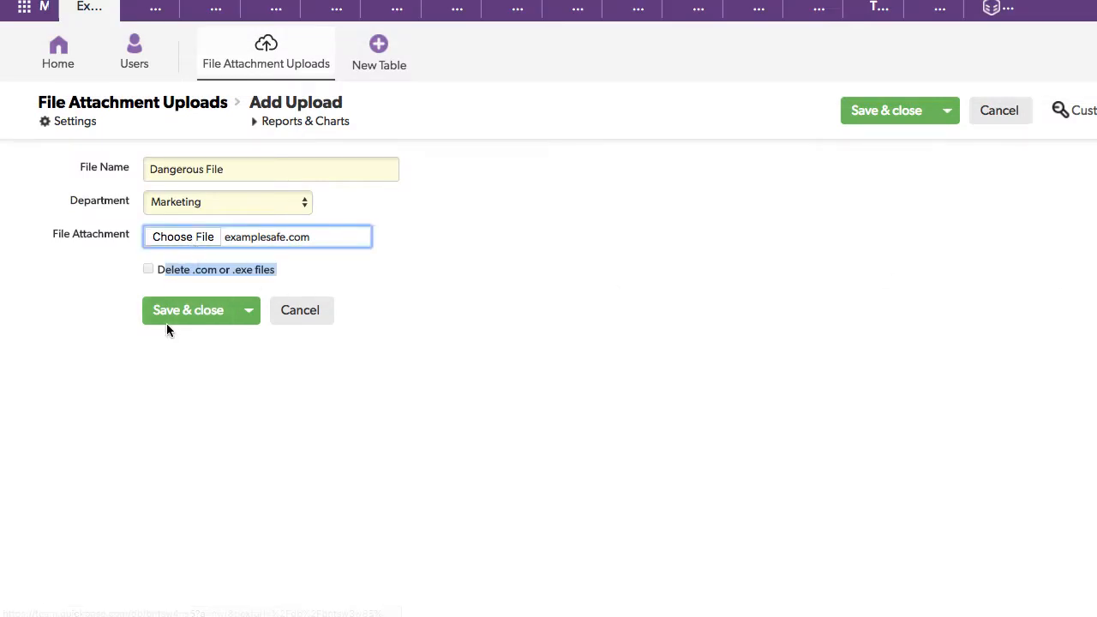
Save the Dangerous File upload and view the empty File Attachment Uploads table.
left_click(189, 309)
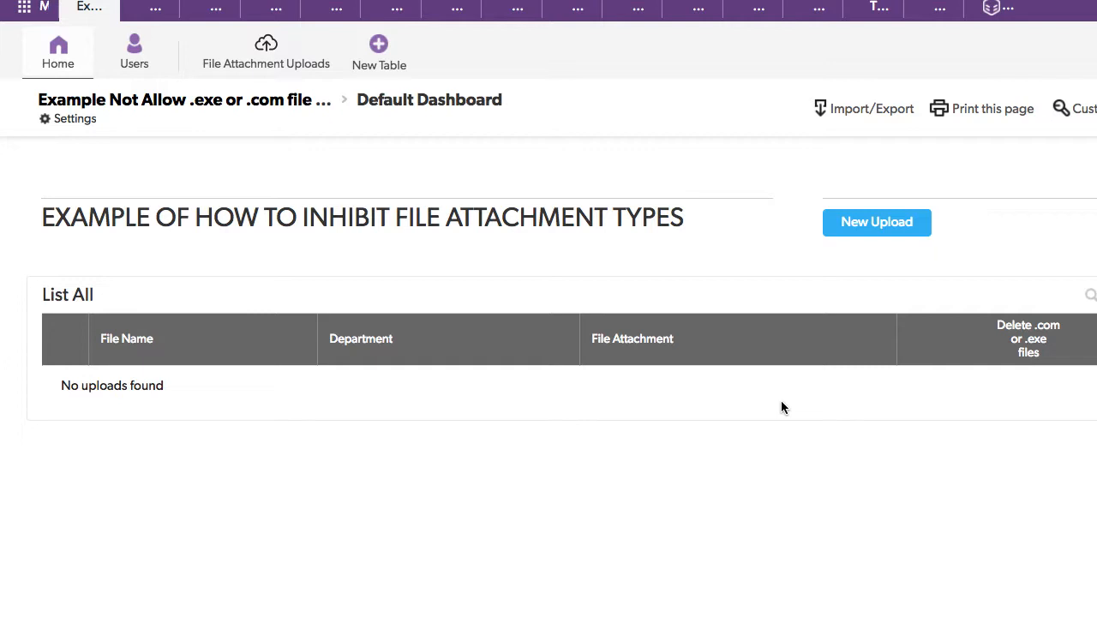
mouse_move(277, 144)
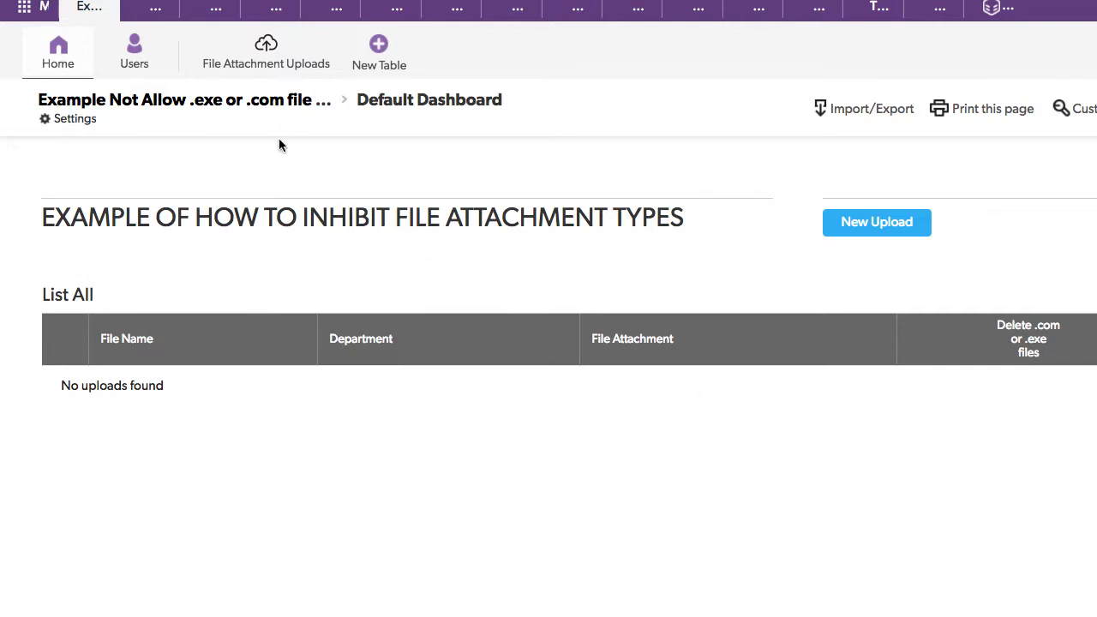
left_click(266, 51)
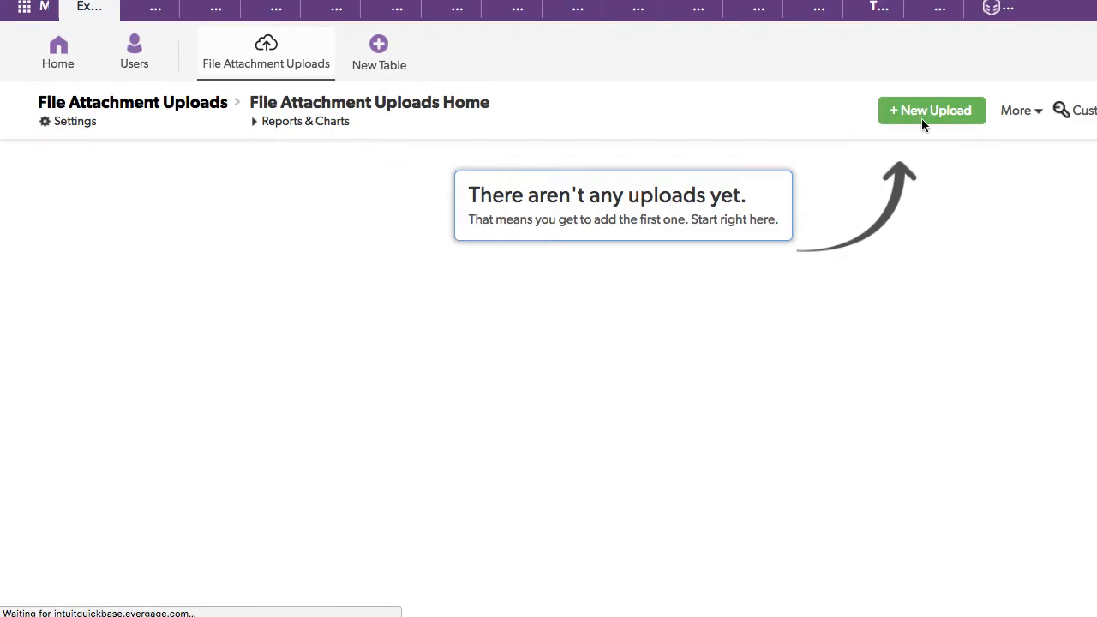
Review the Delete .com or .exe files checkbox formula from a new upload, then cancel without changes.
left_click(930, 109)
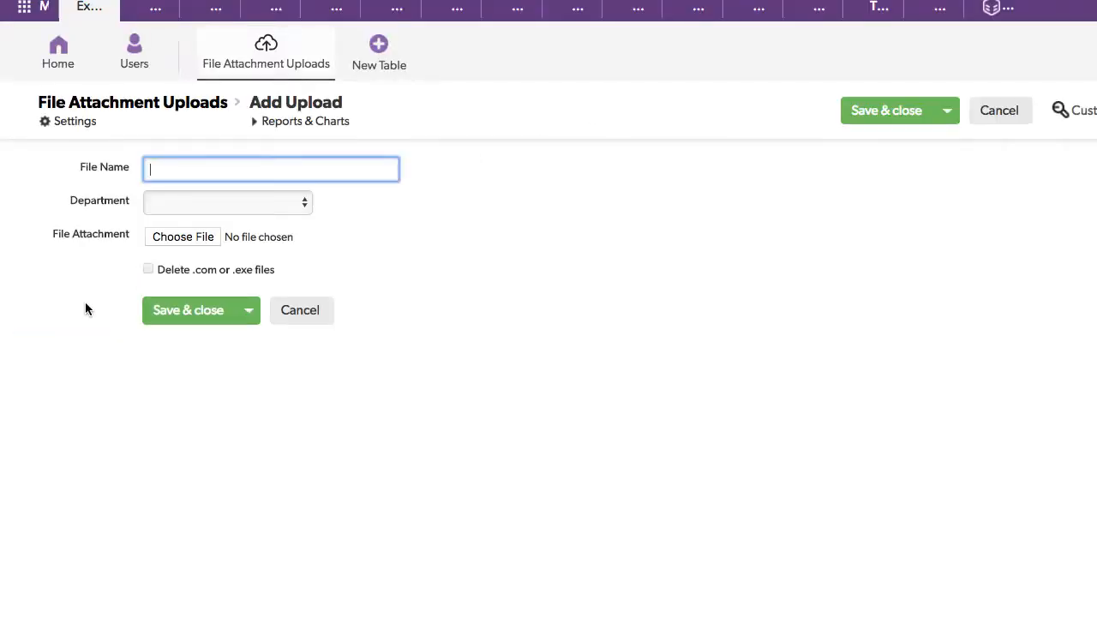
mouse_move(171, 267)
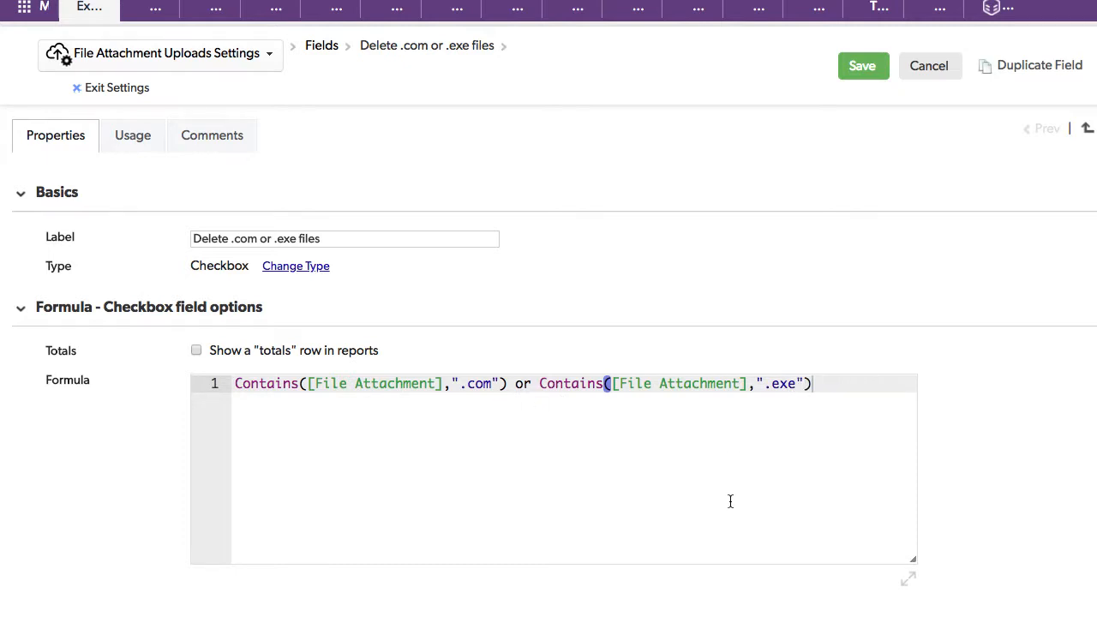
mouse_move(912, 248)
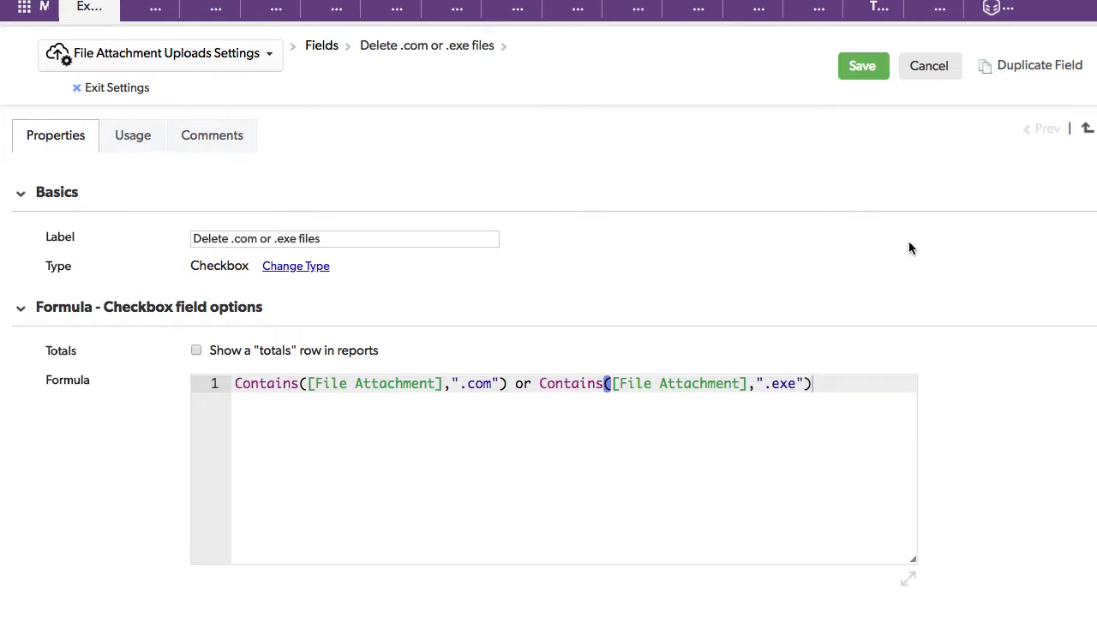
left_click(928, 65)
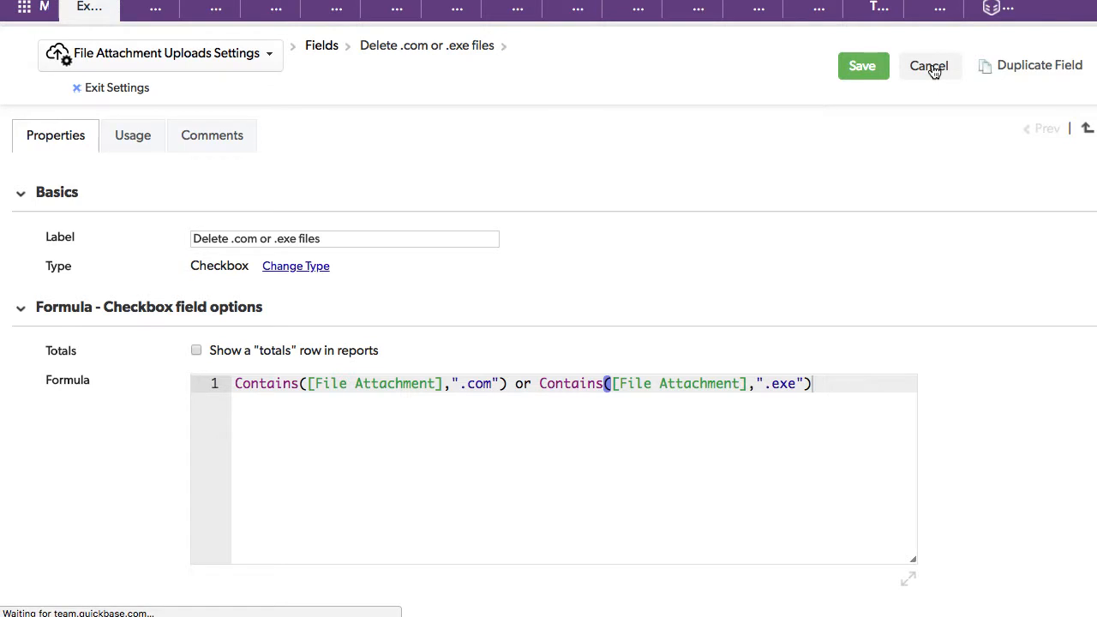
left_click(929, 65)
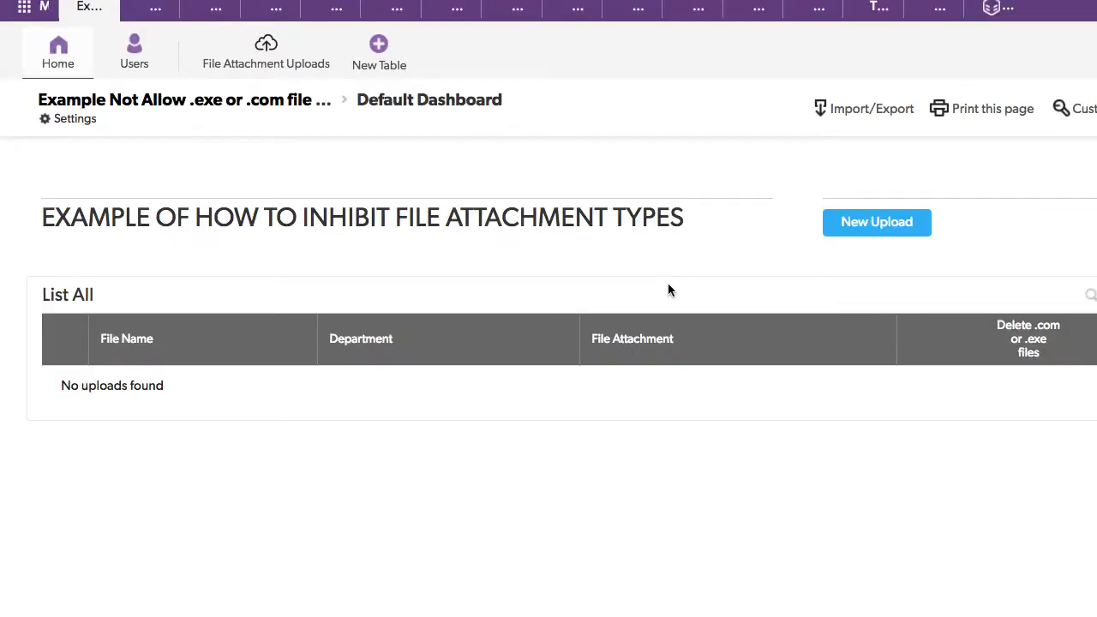
mouse_move(82, 130)
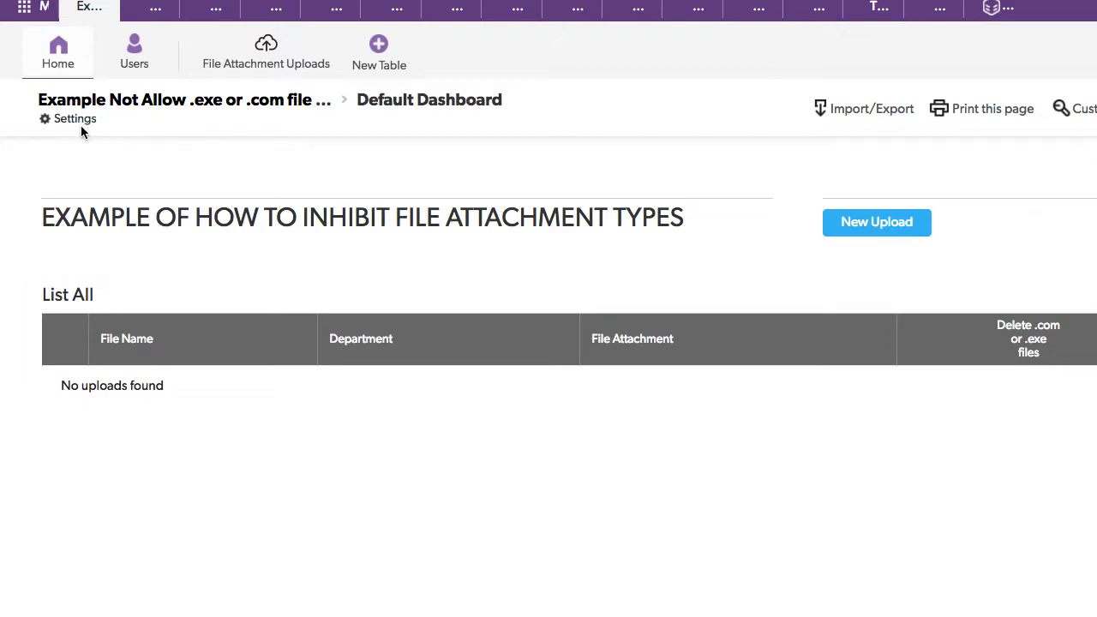
Show the app settings' Automations list with the Delete all .com or .exe files automation.
left_click(75, 119)
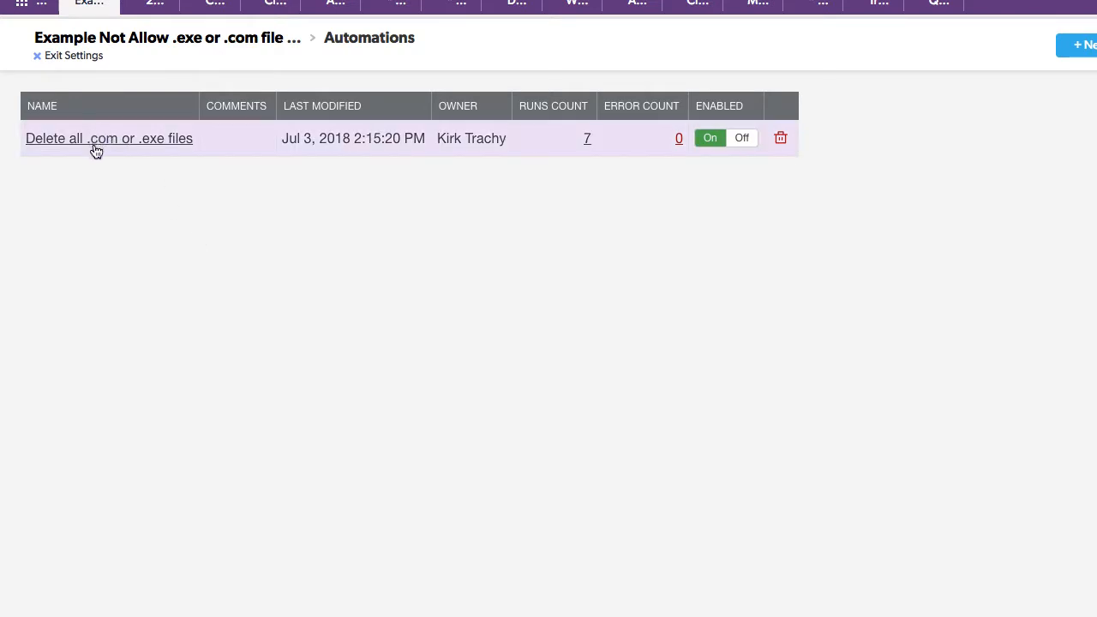
Review the automation's trigger on added or modified File Attachment Uploads records and the Add an Action chooser.
left_click(108, 137)
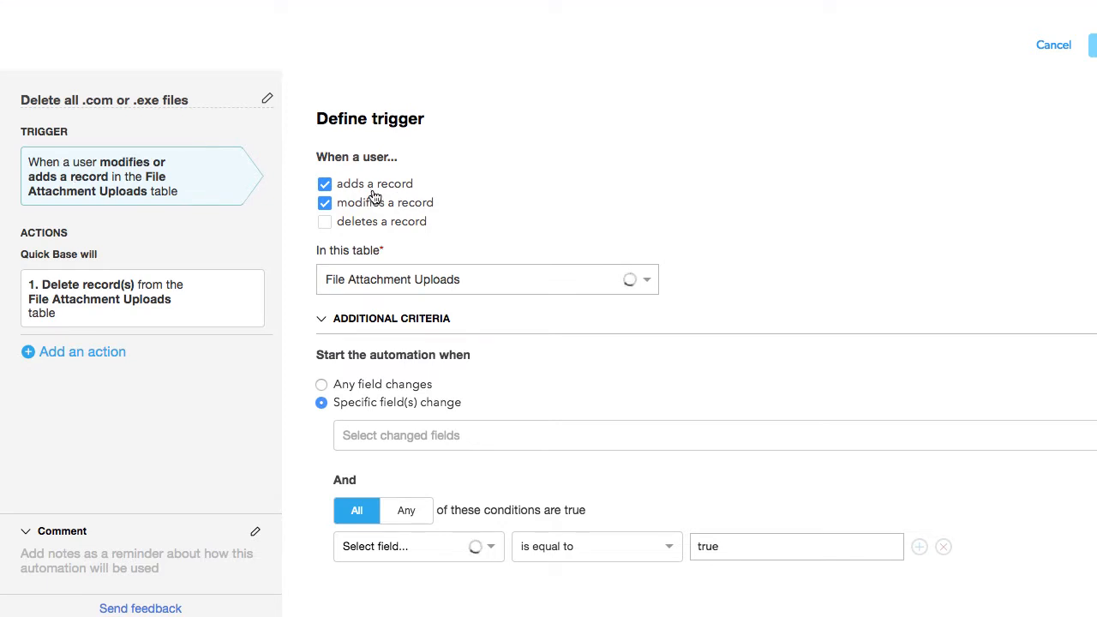
left_click(401, 436)
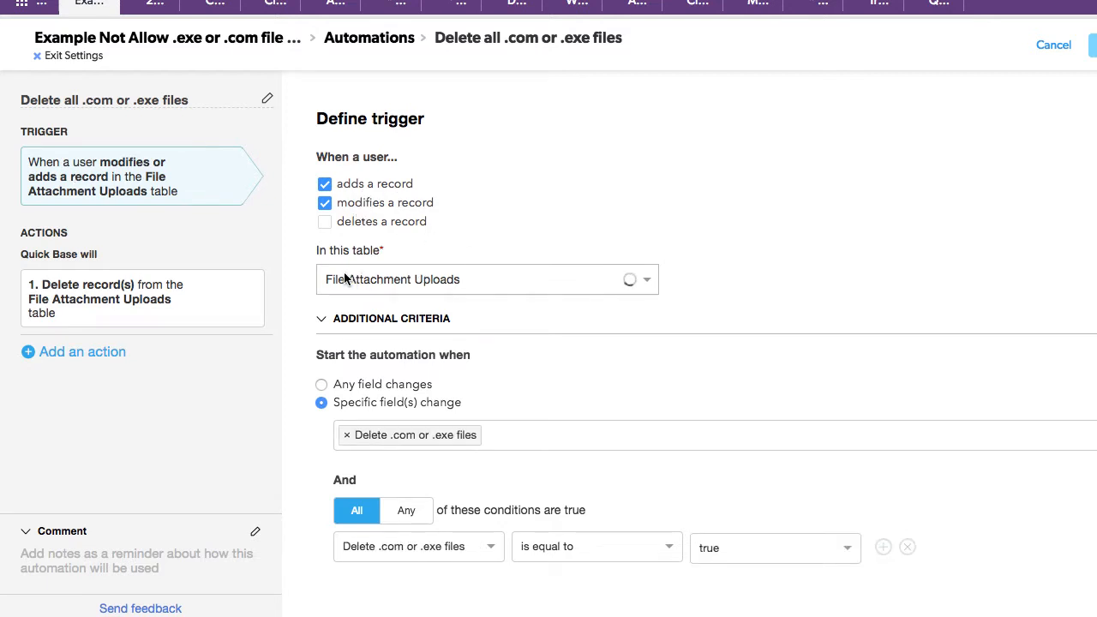
mouse_move(501, 291)
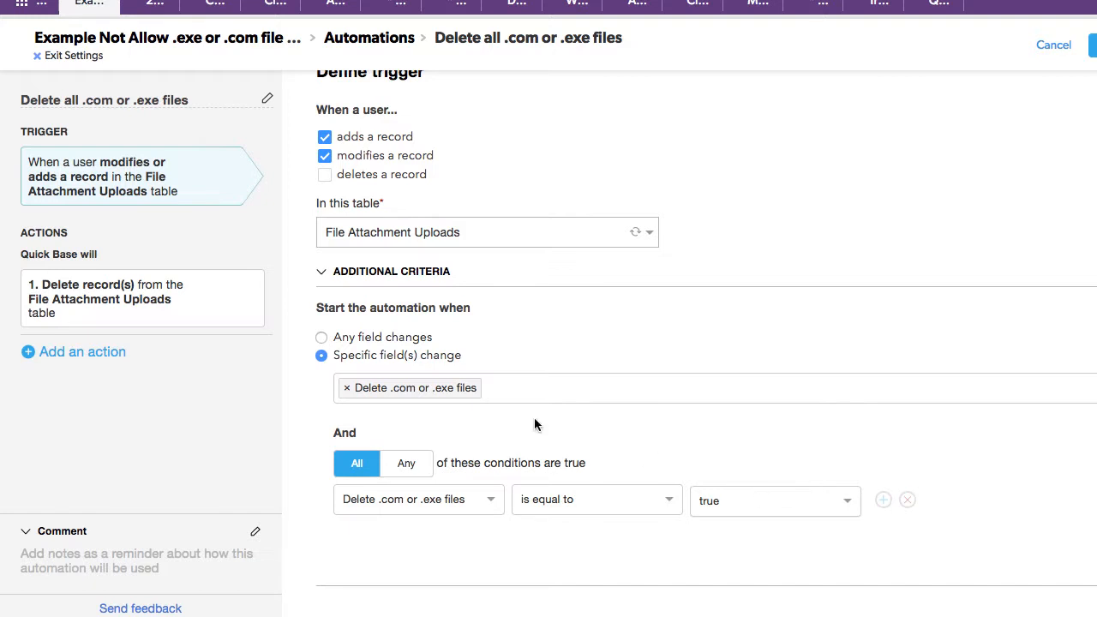
left_click(82, 352)
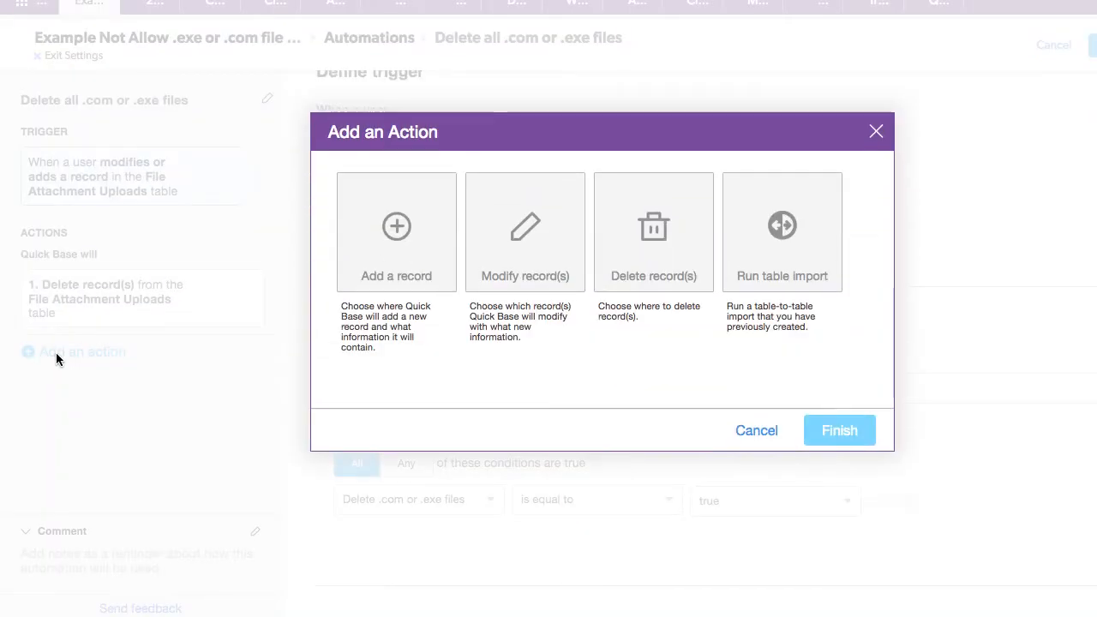
mouse_move(565, 370)
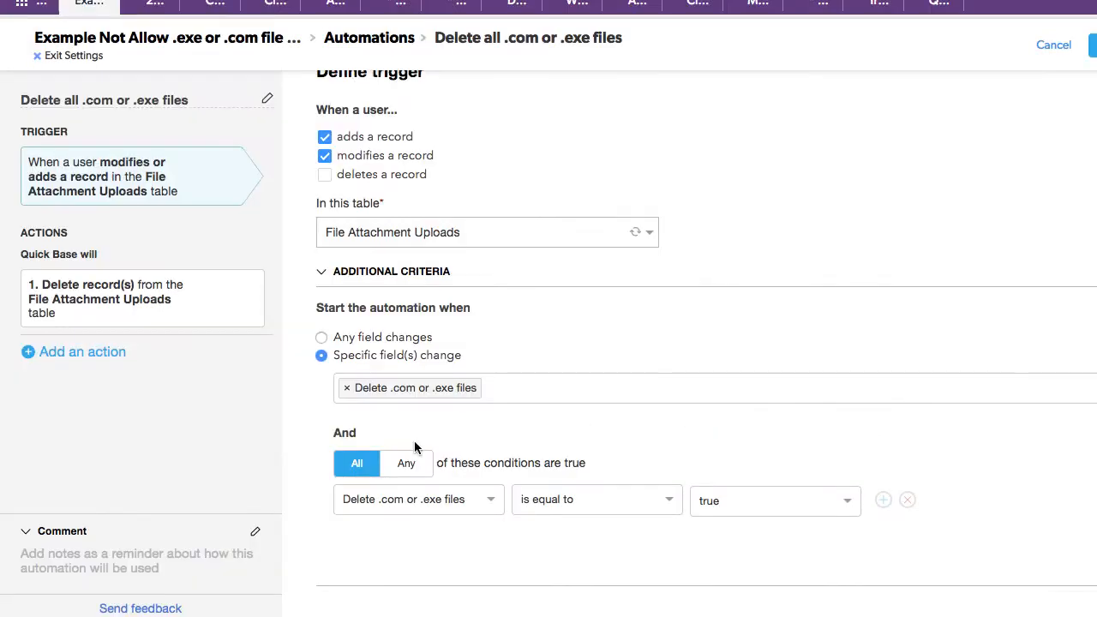
mouse_move(486, 439)
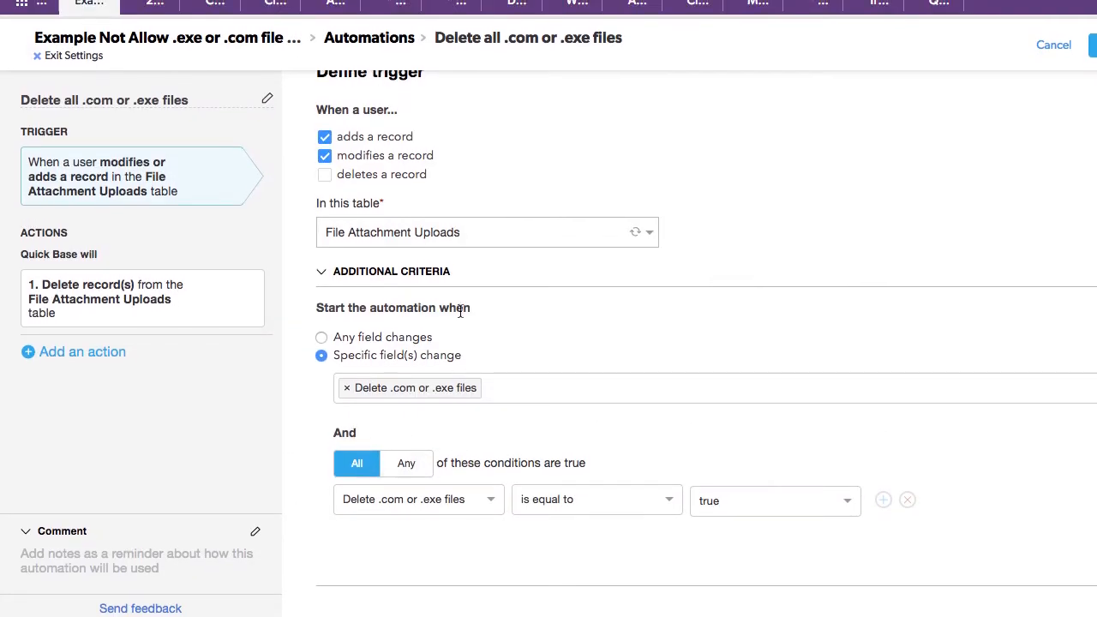
View the Delete record(s) action removing uploads whose Record ID# matches the triggering record.
left_click(94, 298)
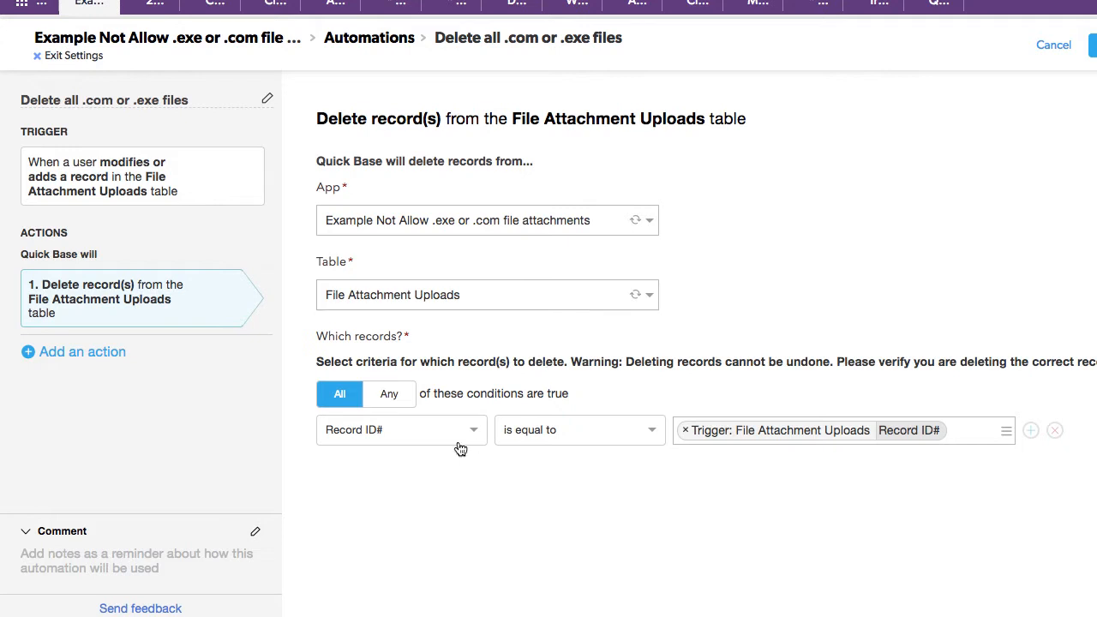
mouse_move(374, 439)
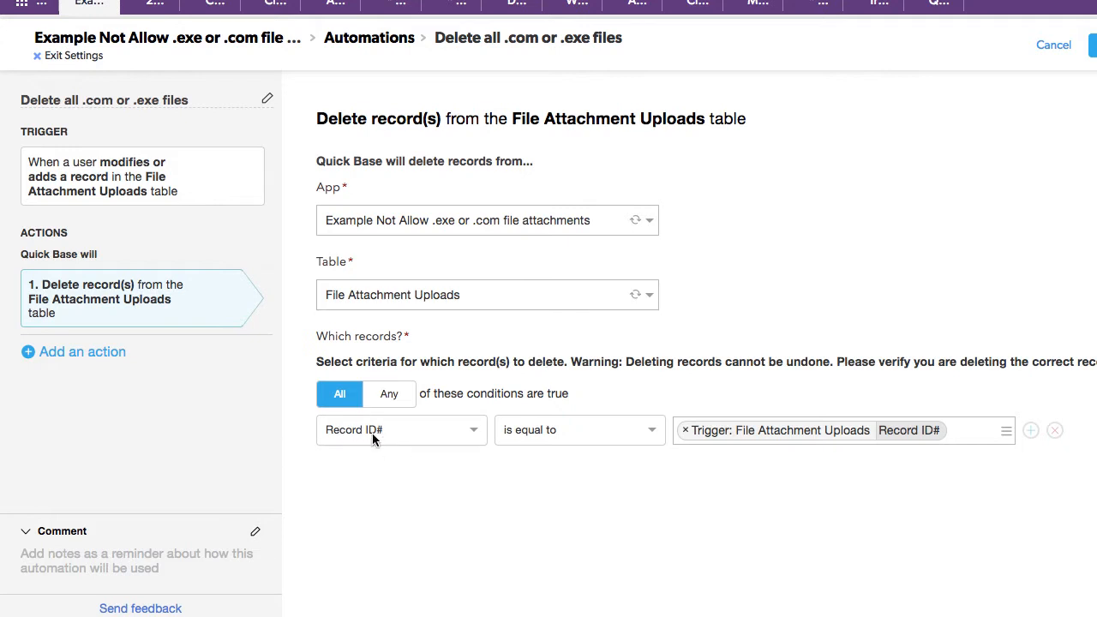
mouse_move(899, 442)
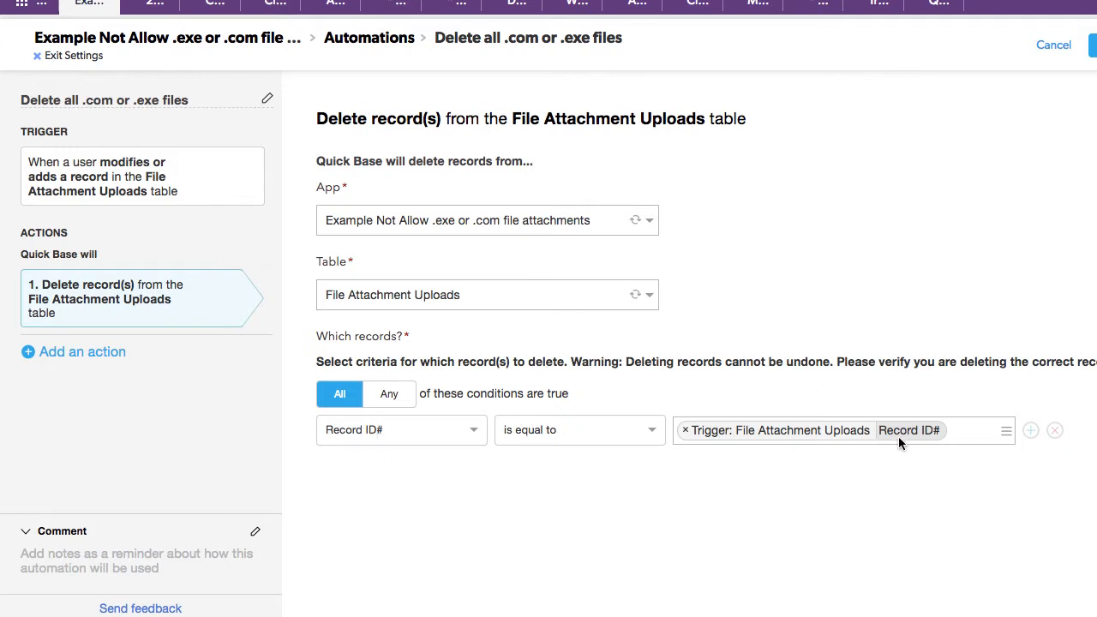
mouse_move(820, 449)
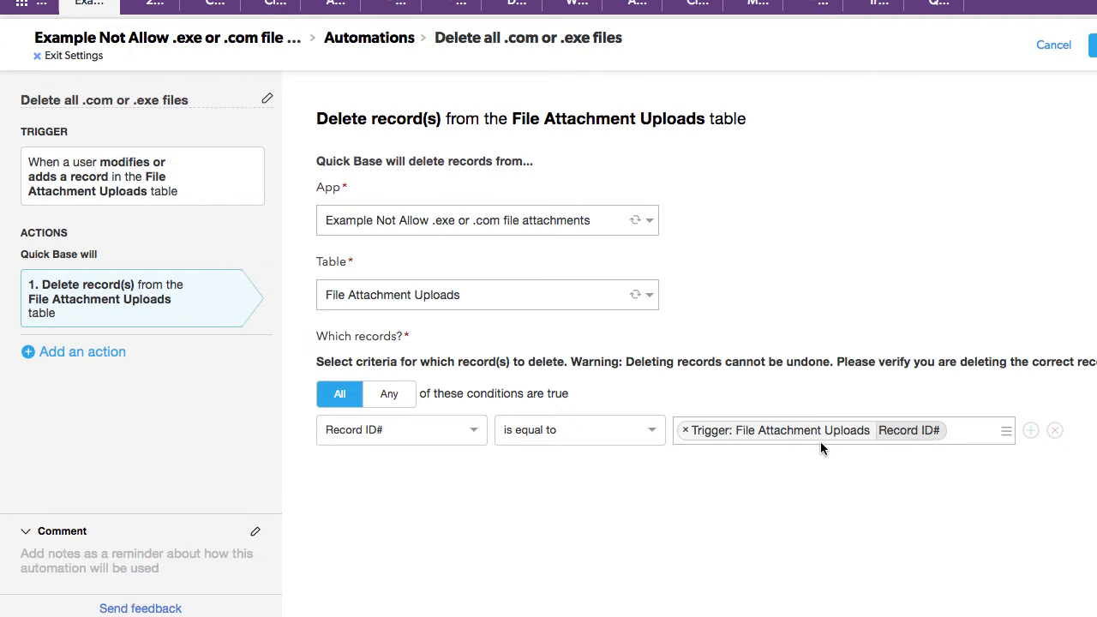
mouse_move(921, 284)
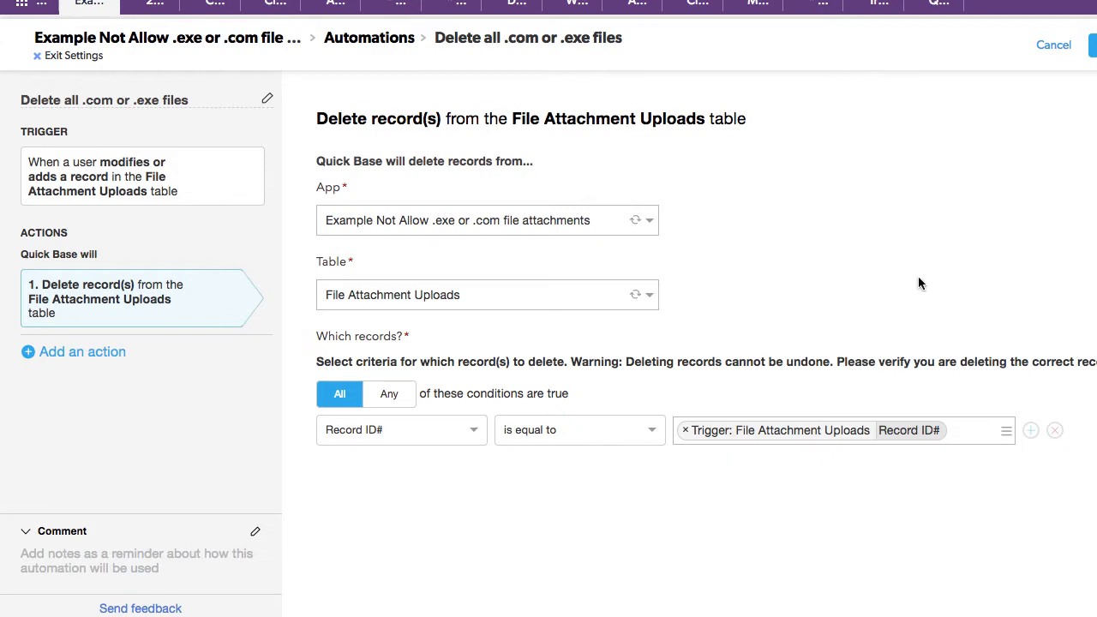
mouse_move(997, 93)
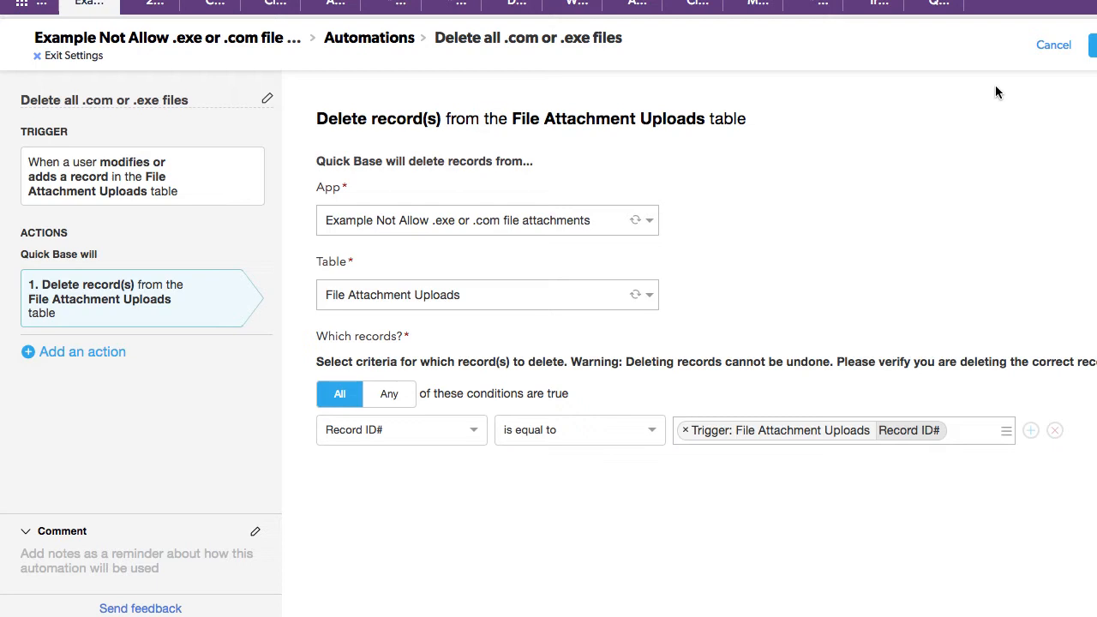
mouse_move(101, 23)
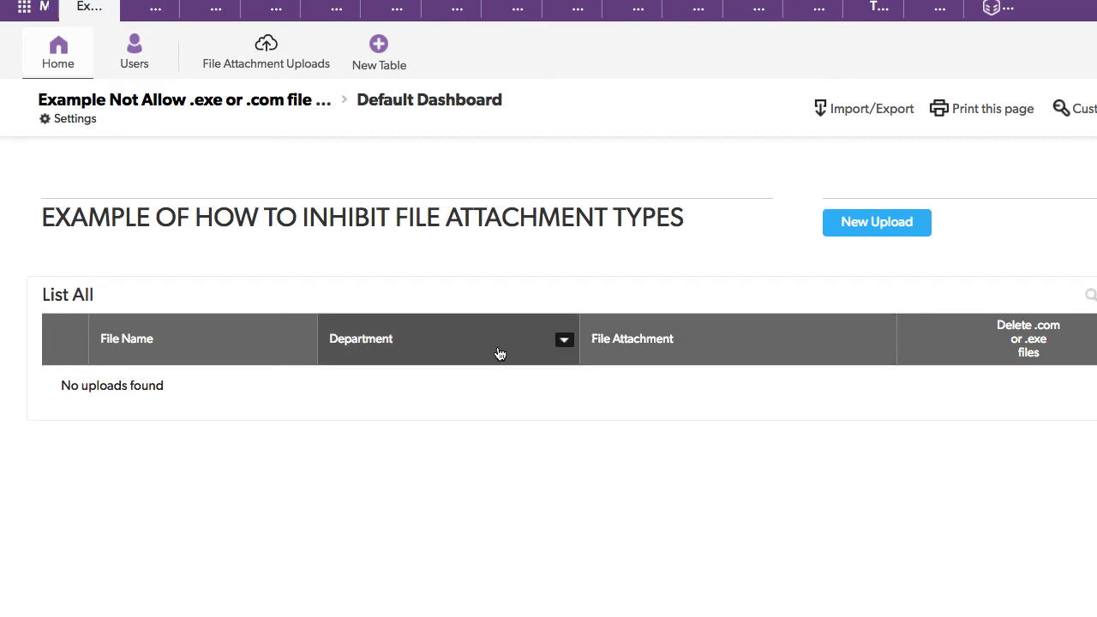
mouse_move(608, 399)
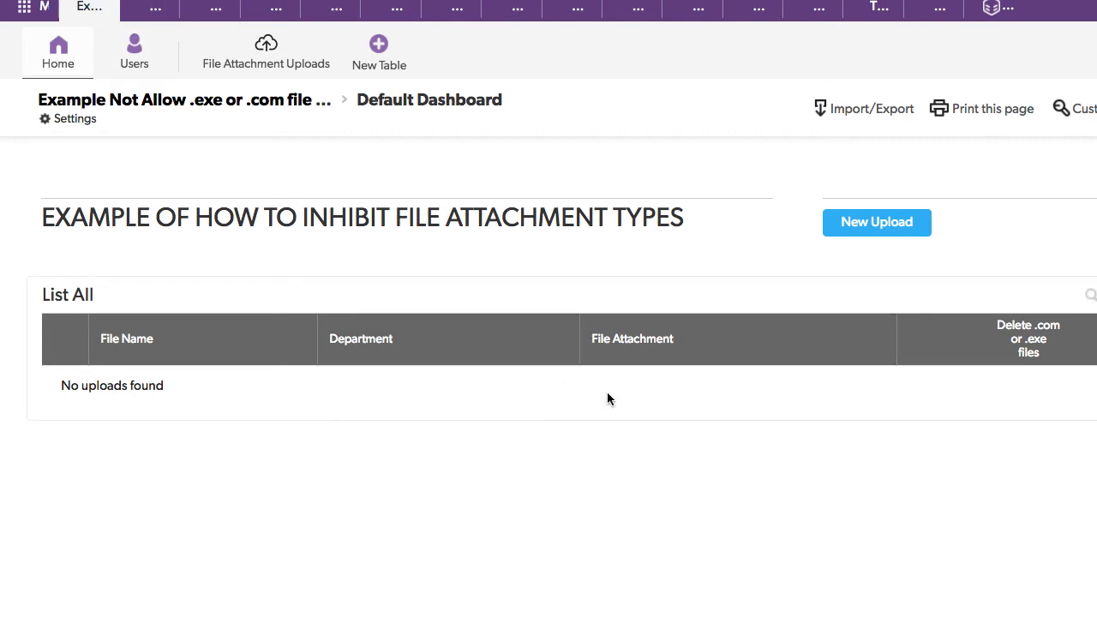